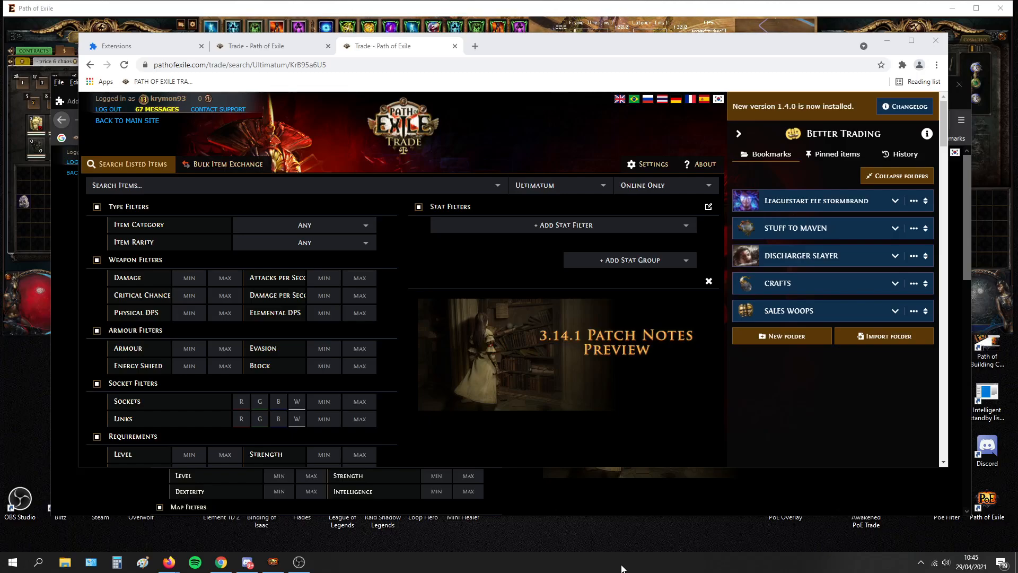
Add the 'cold damage to attacks per 10 Dexterity' stat filter using a fuzzy '~dexterity cold dam' query.
left_click(129, 46)
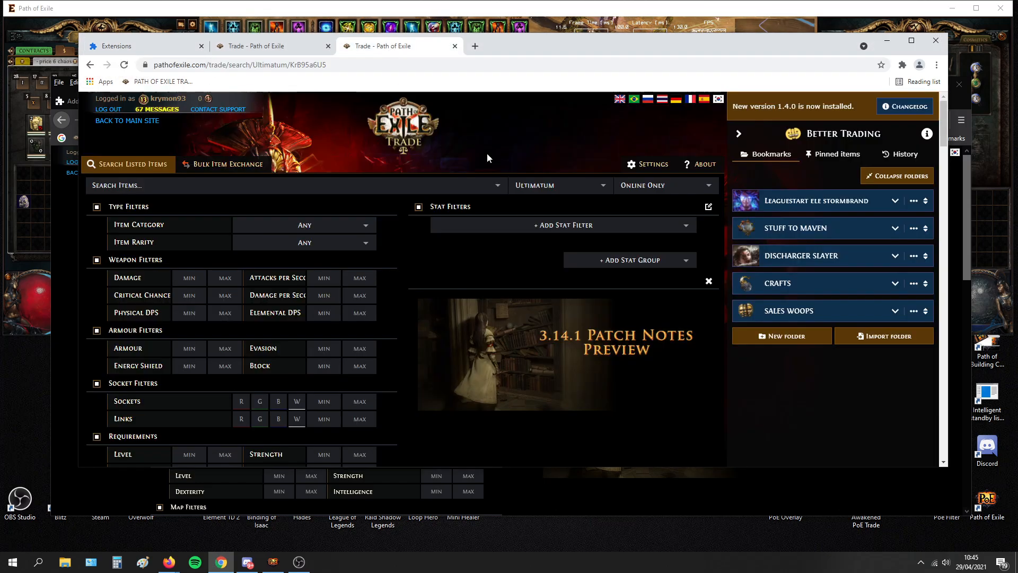
left_click(562, 225)
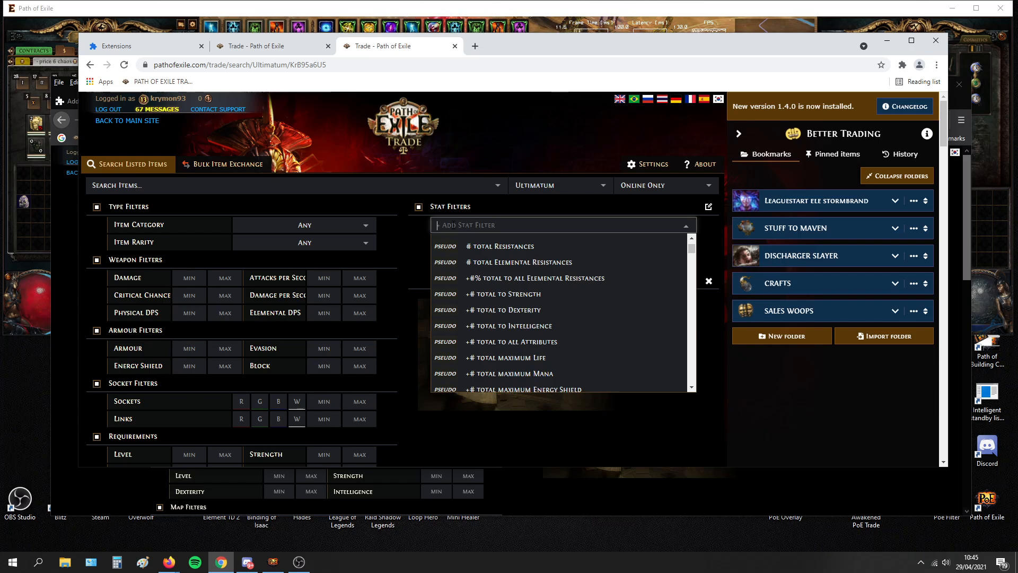
type("-DEXTERITY COLD DAM")
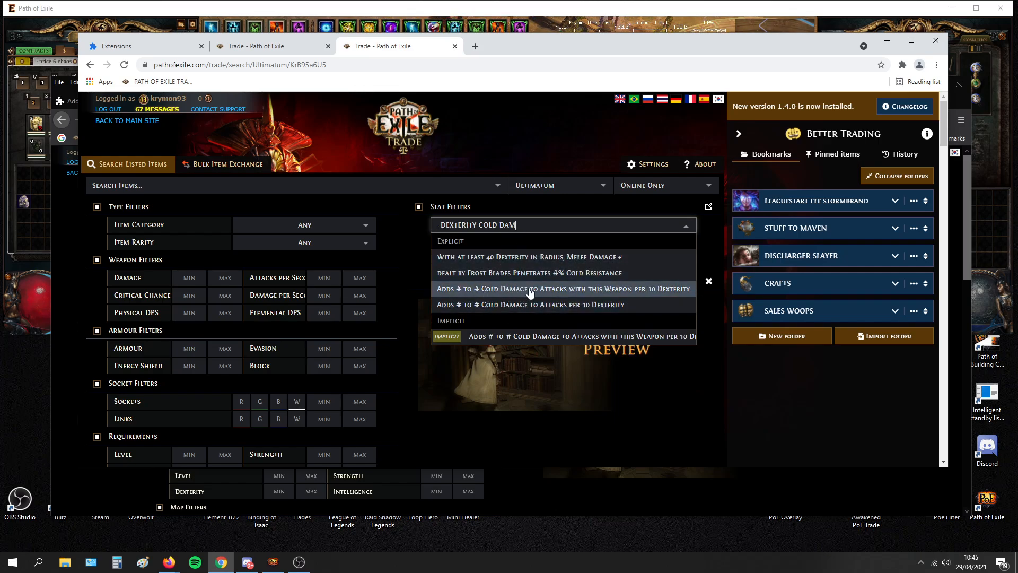
left_click(560, 289)
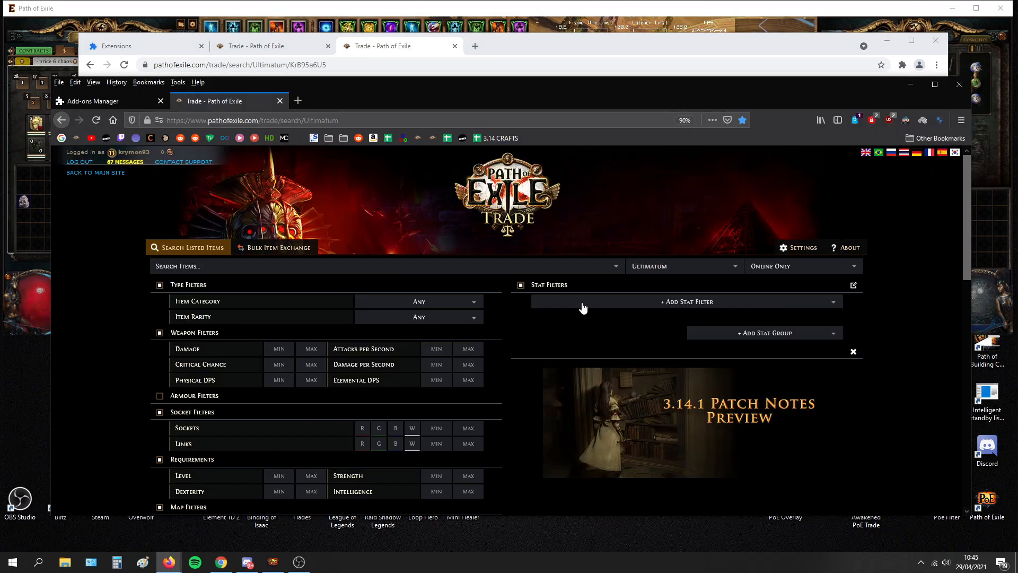
In Firefox, add the same per-10-Dexterity cold damage stat by its full name 'cold damage to attacks with this weapon'.
left_click(686, 301)
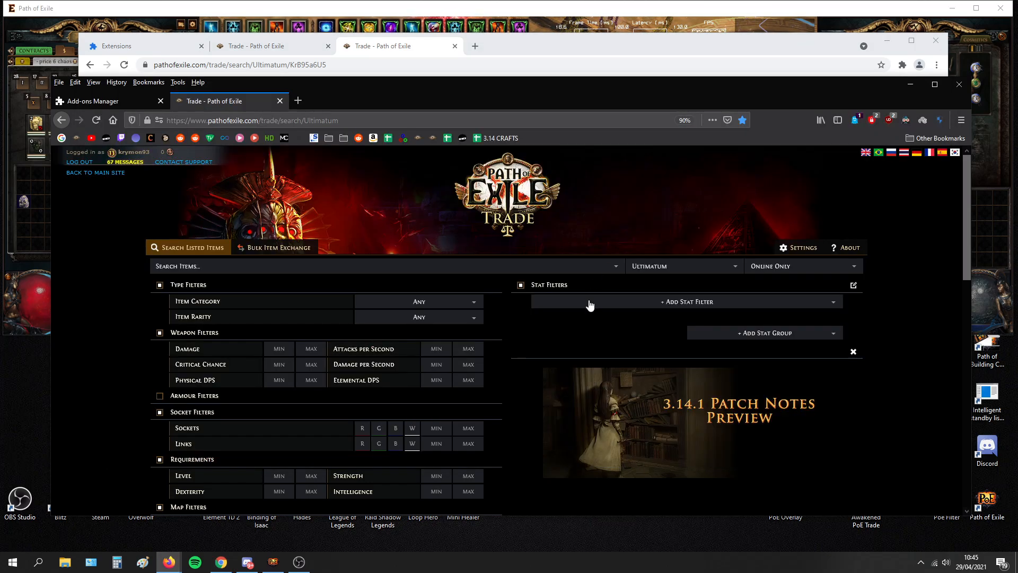
type("COLD DAMA")
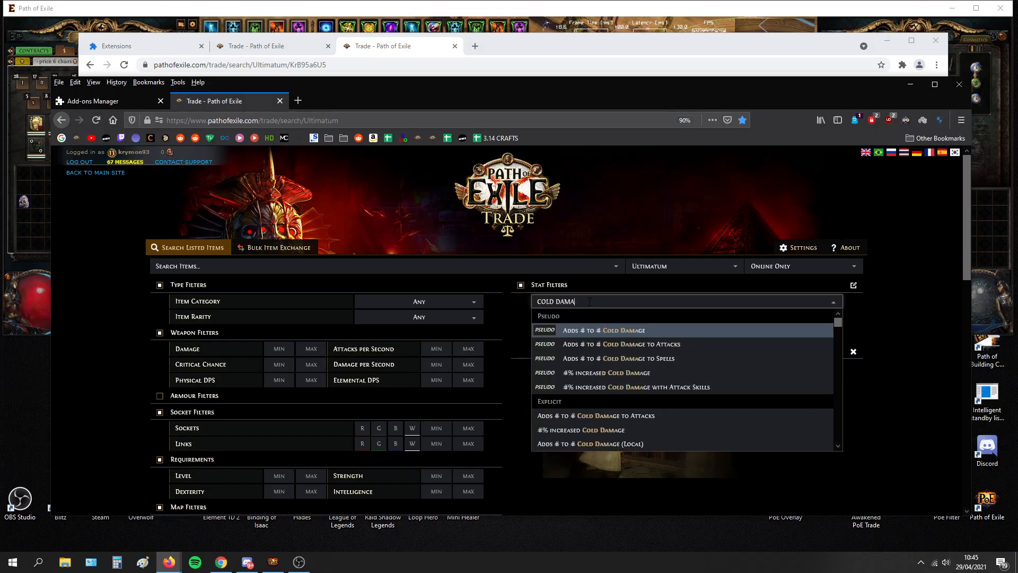
type("COLD DAMAGE TO ATTACKS WITH TH")
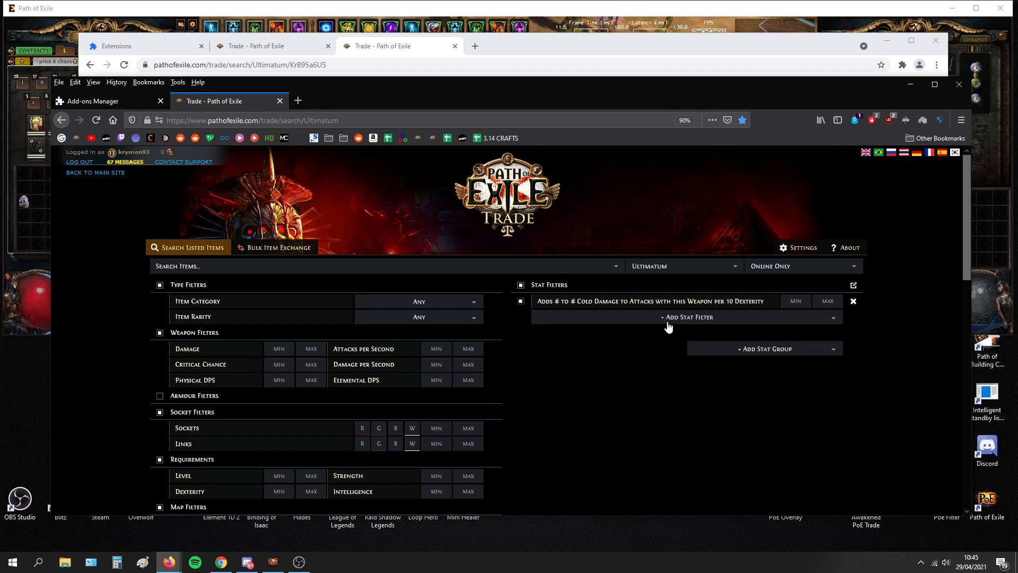
mouse_move(685, 312)
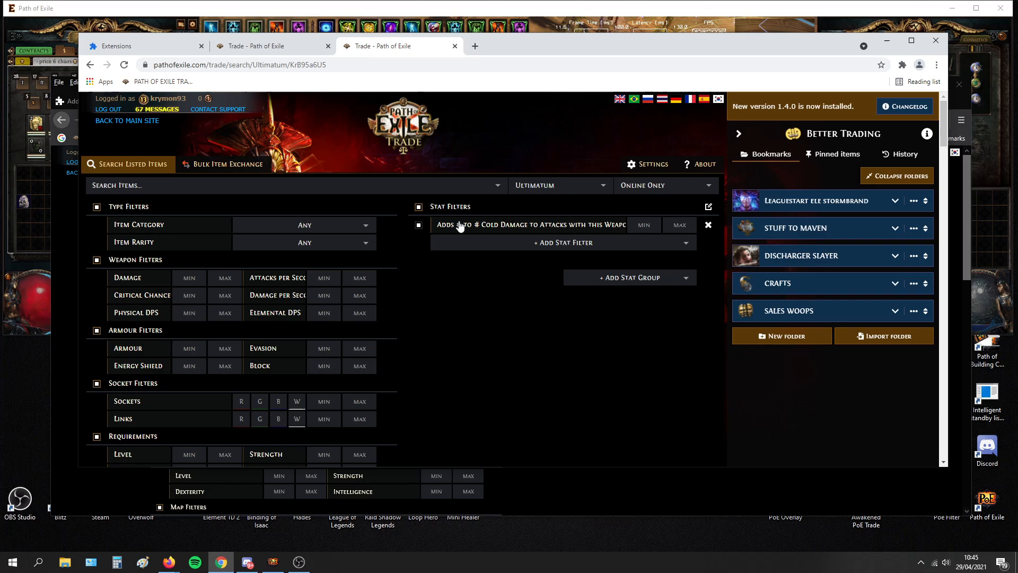
mouse_move(301, 106)
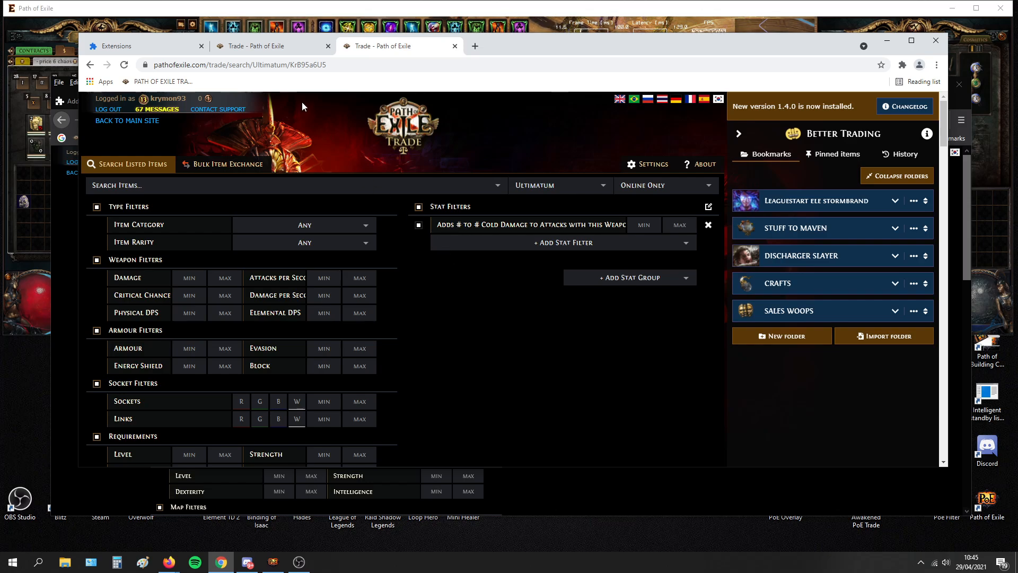
mouse_move(306, 136)
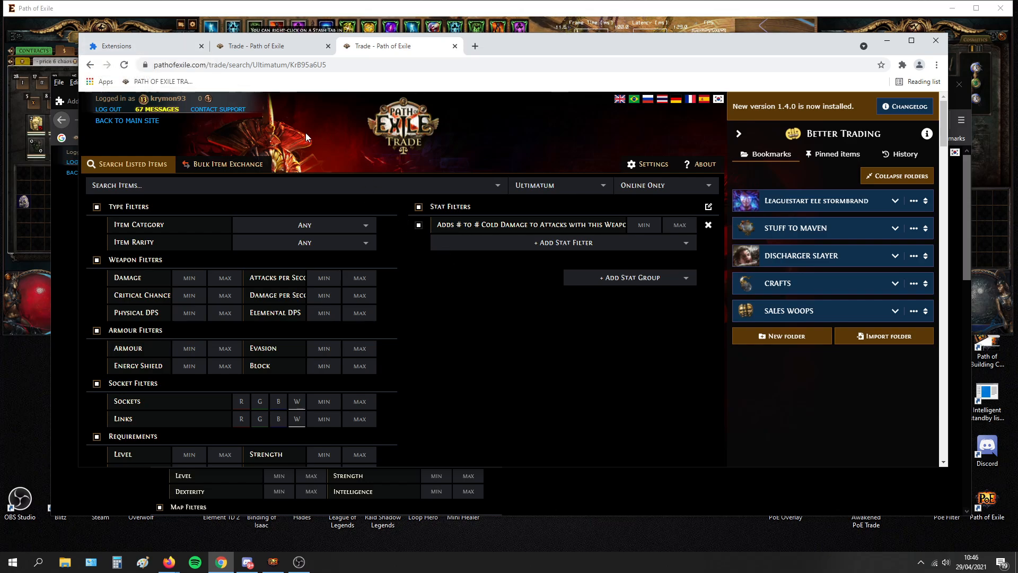
mouse_move(433, 250)
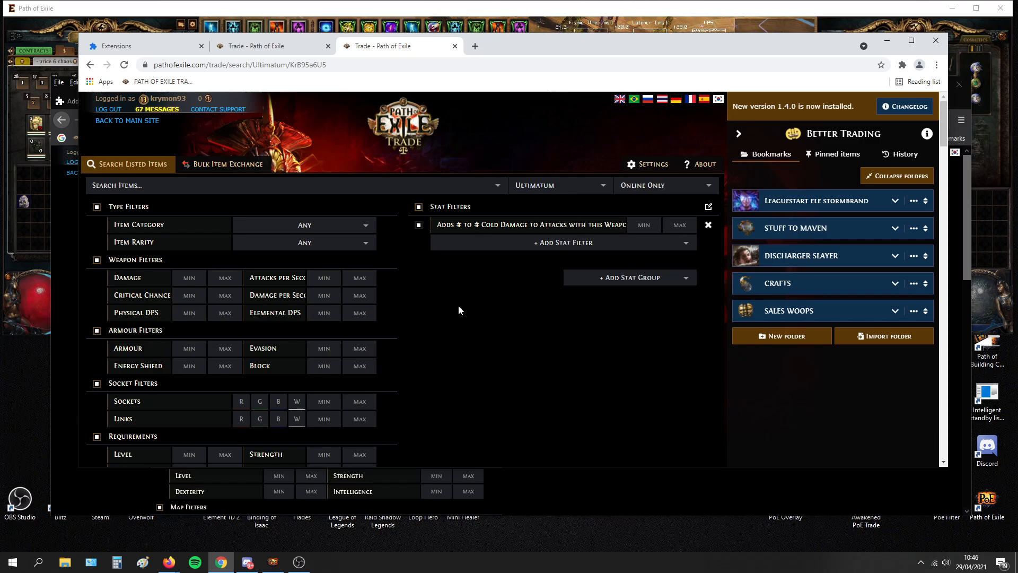
mouse_move(465, 300)
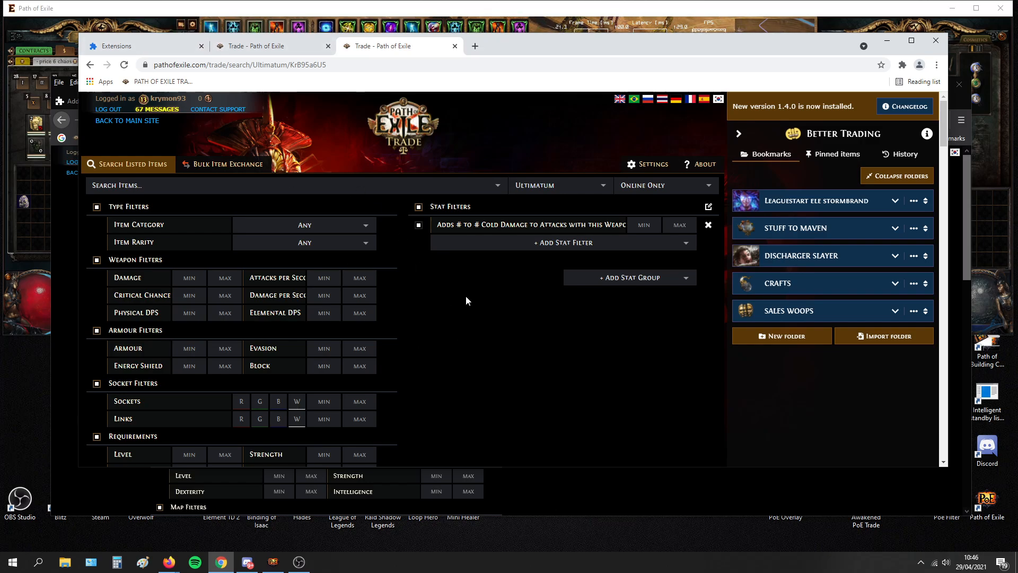
mouse_move(451, 287)
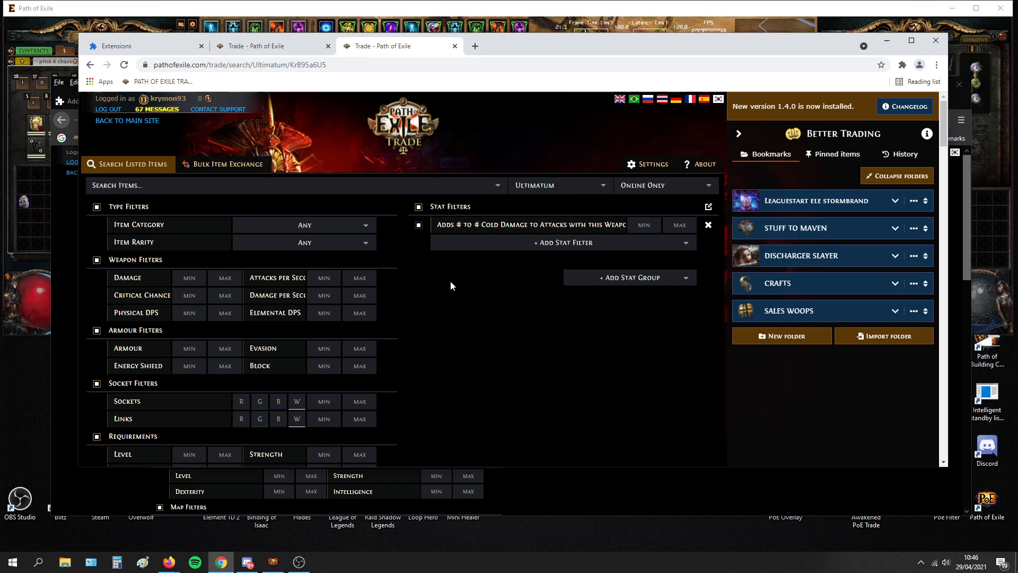
mouse_move(156, 33)
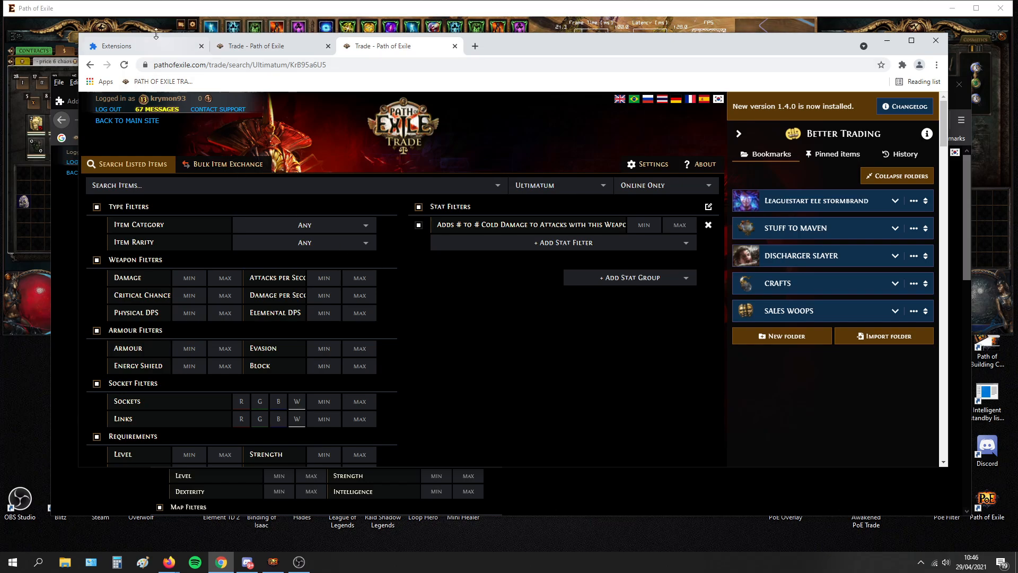
mouse_move(184, 85)
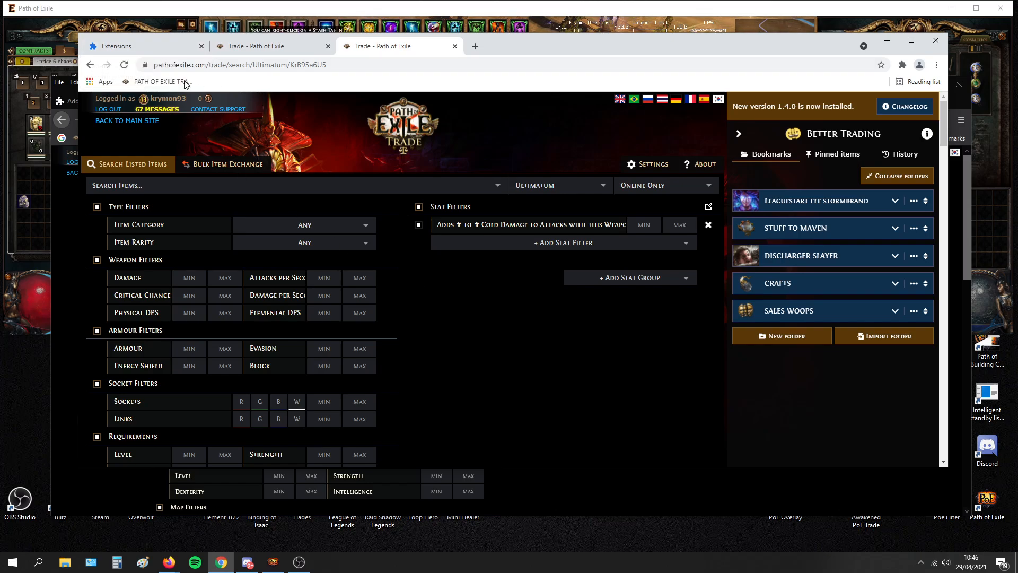
Check the Better PathOfExile Trading extension is installed, then return to the trade search.
left_click(146, 46)
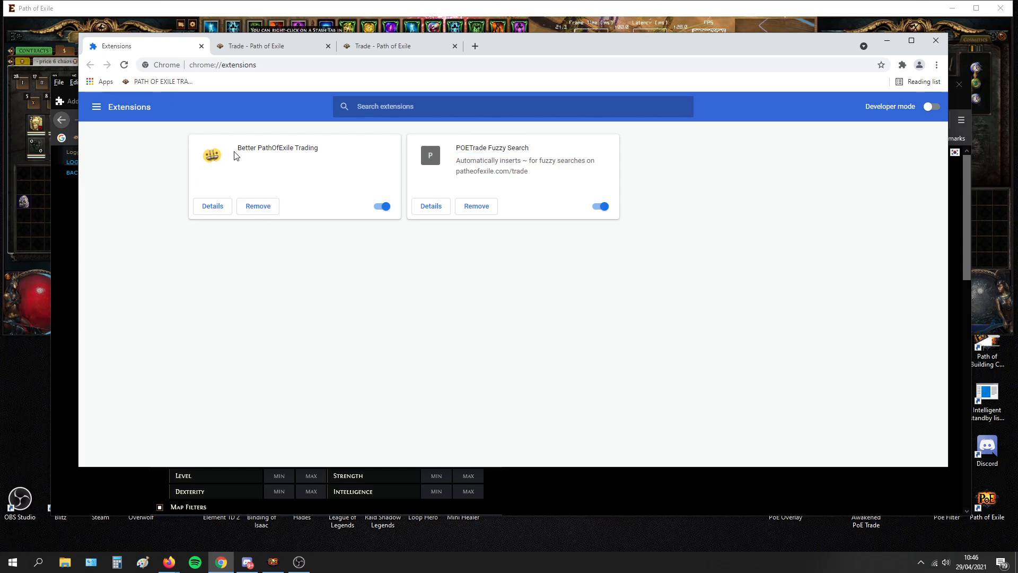
double_click(277, 147)
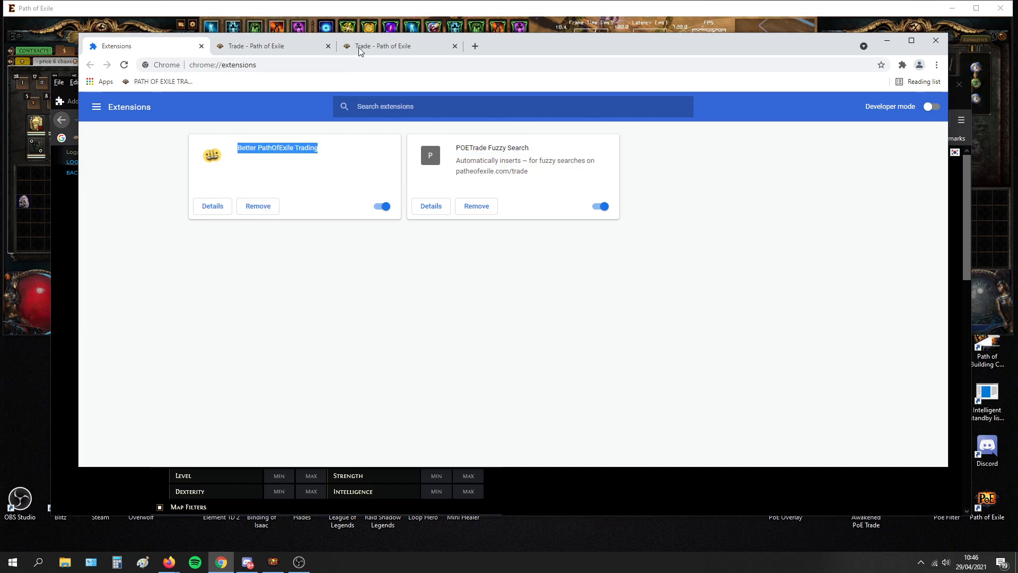
left_click(400, 45)
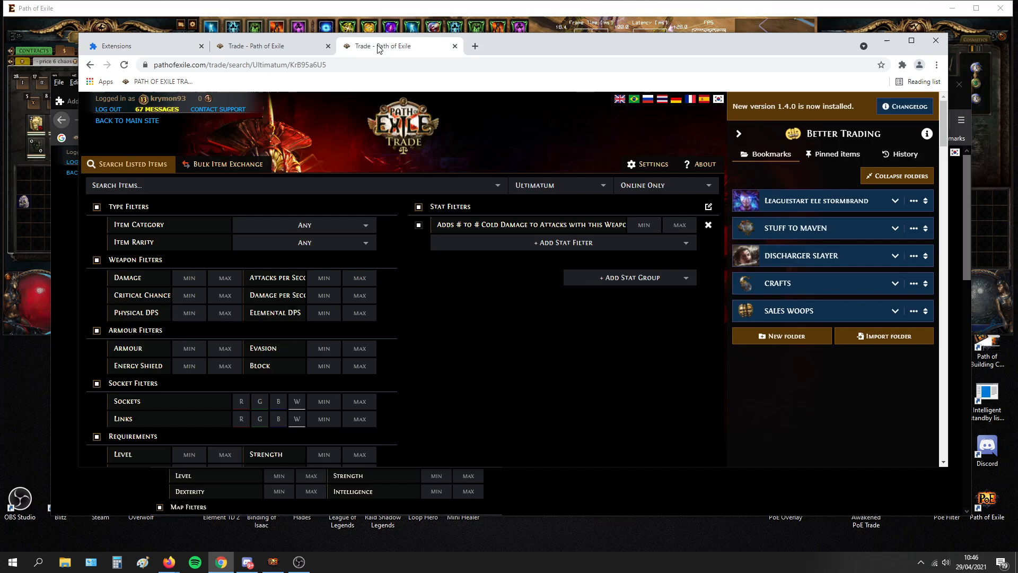
mouse_move(733, 379)
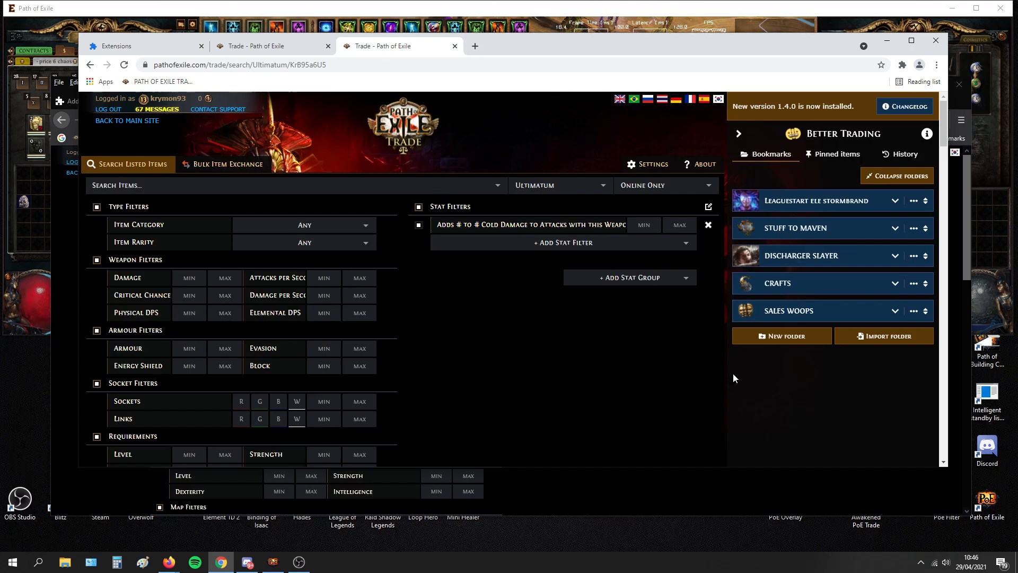
mouse_move(810, 158)
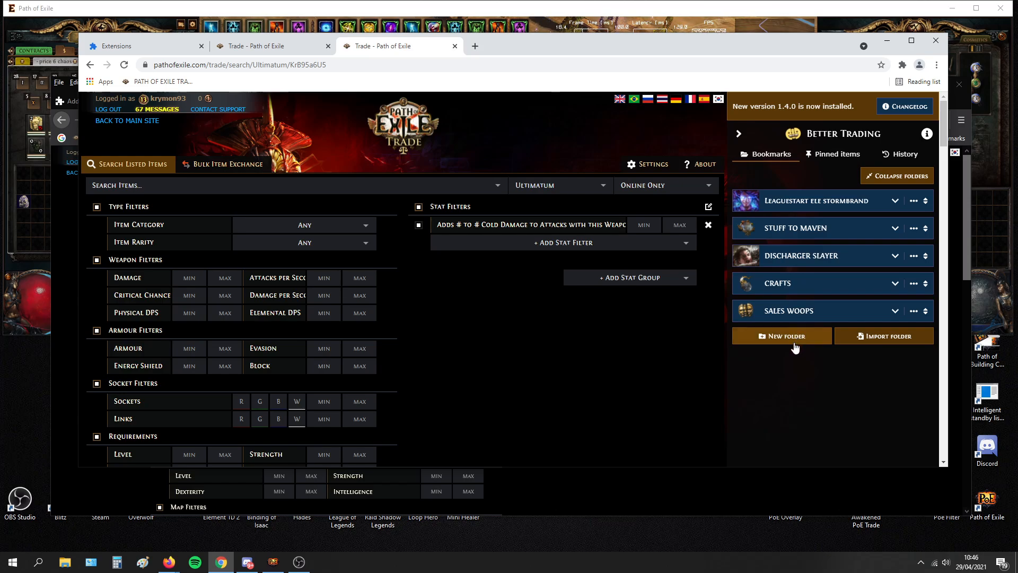
Create a Better Trading bookmark folder named 'TEST FOR VIDEO' with a chosen icon.
left_click(782, 336)
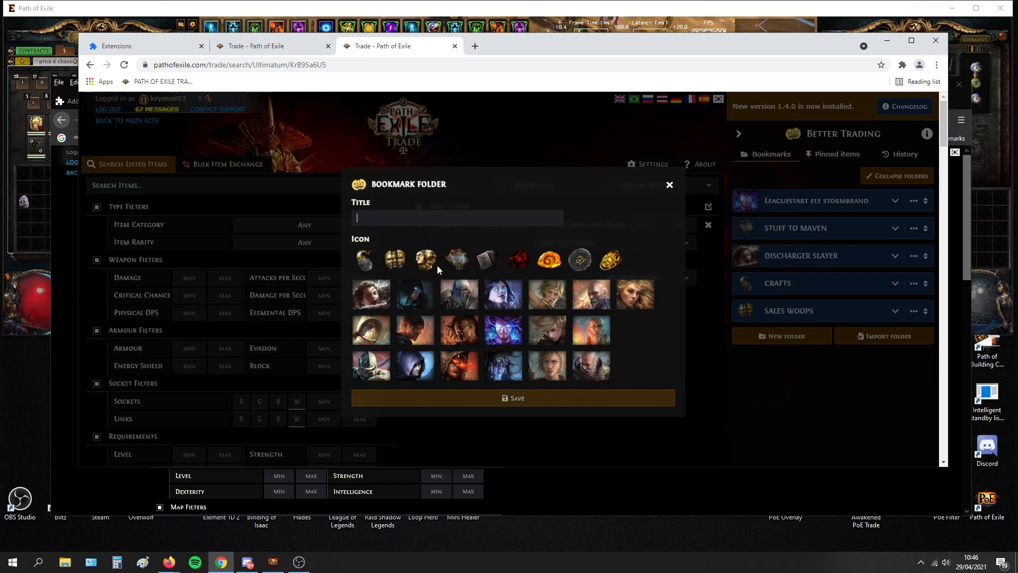
left_click(425, 260)
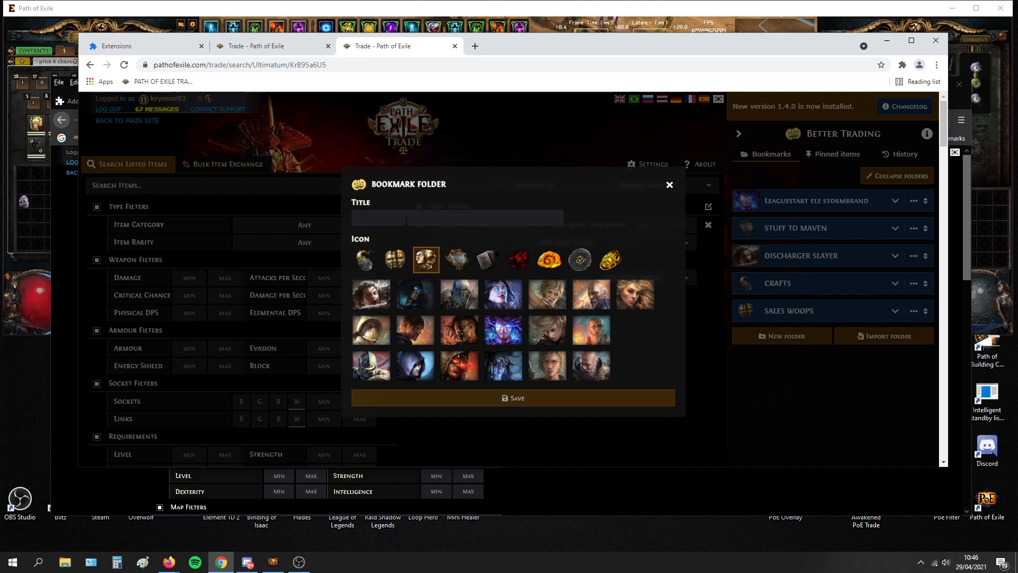
type("TEST FO")
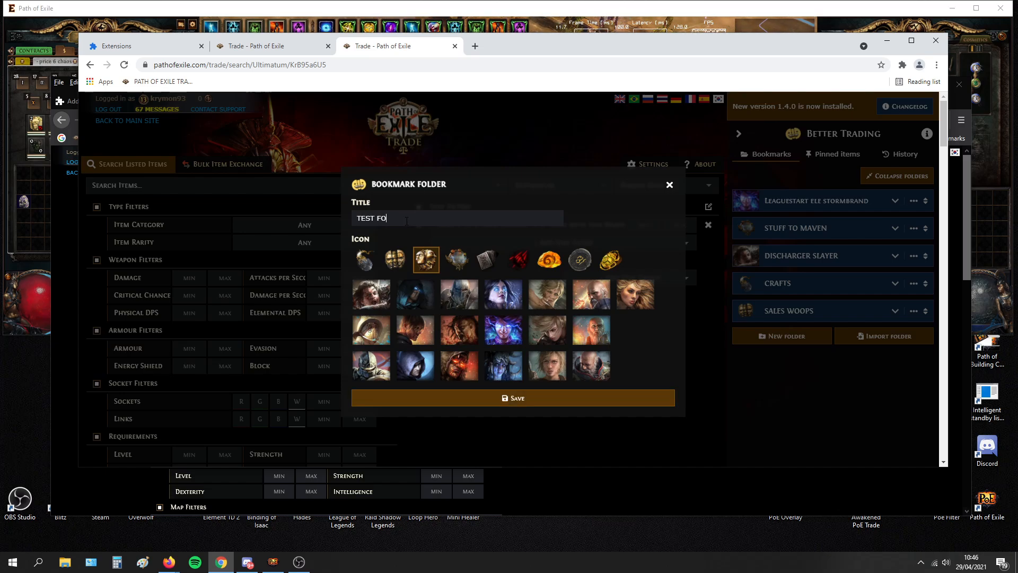
left_click(512, 398)
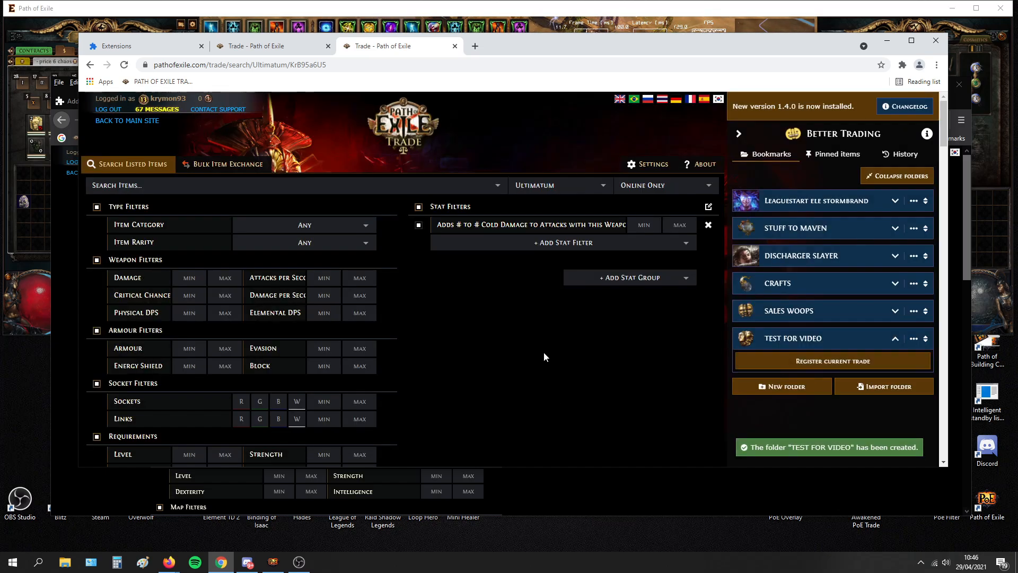
left_click(562, 242)
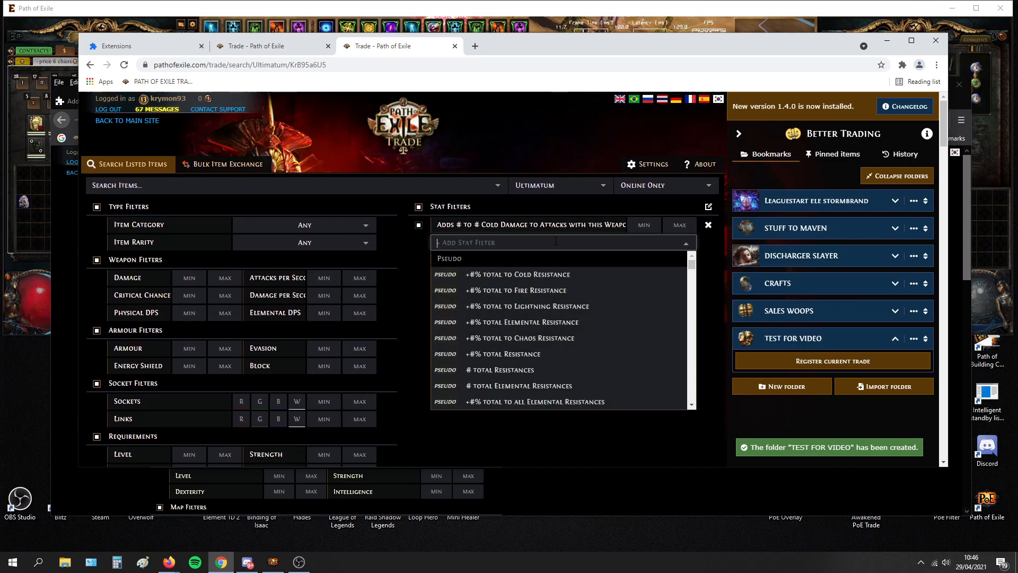
Require '#% to Cold Resistance' on the weapon search and review the priced claw and dagger listings.
type("cold resist")
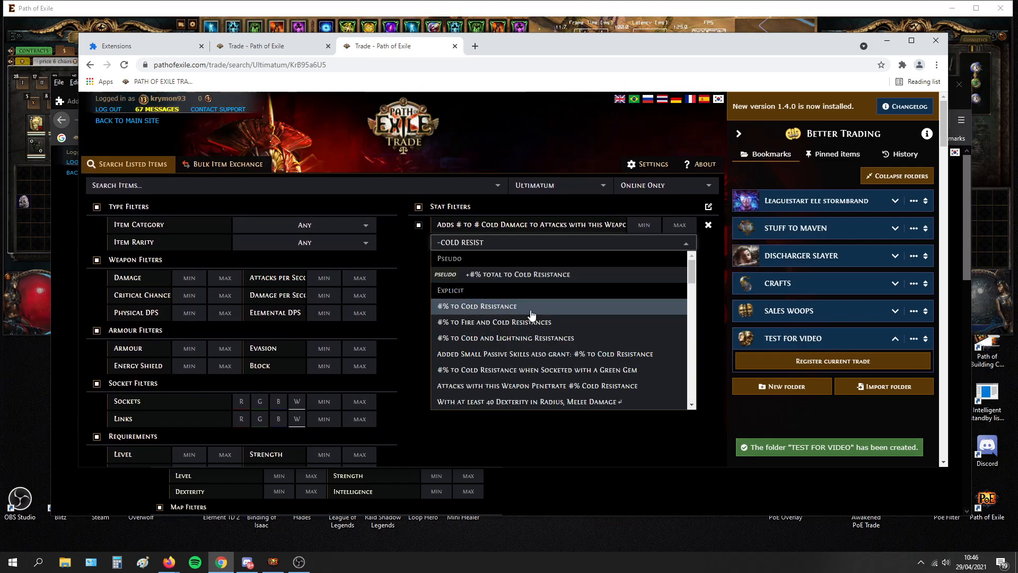
left_click(476, 305)
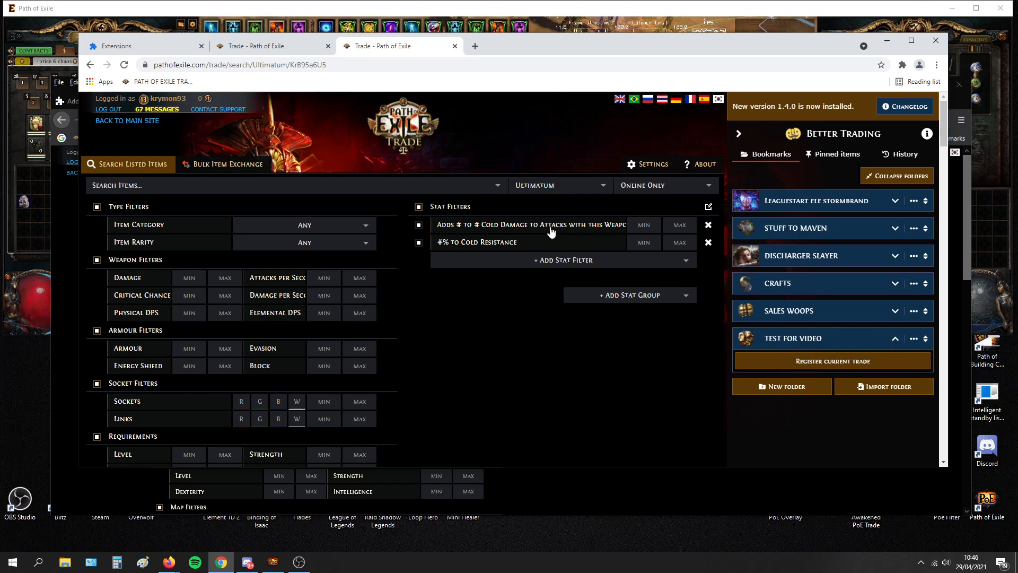
scroll("down", 3)
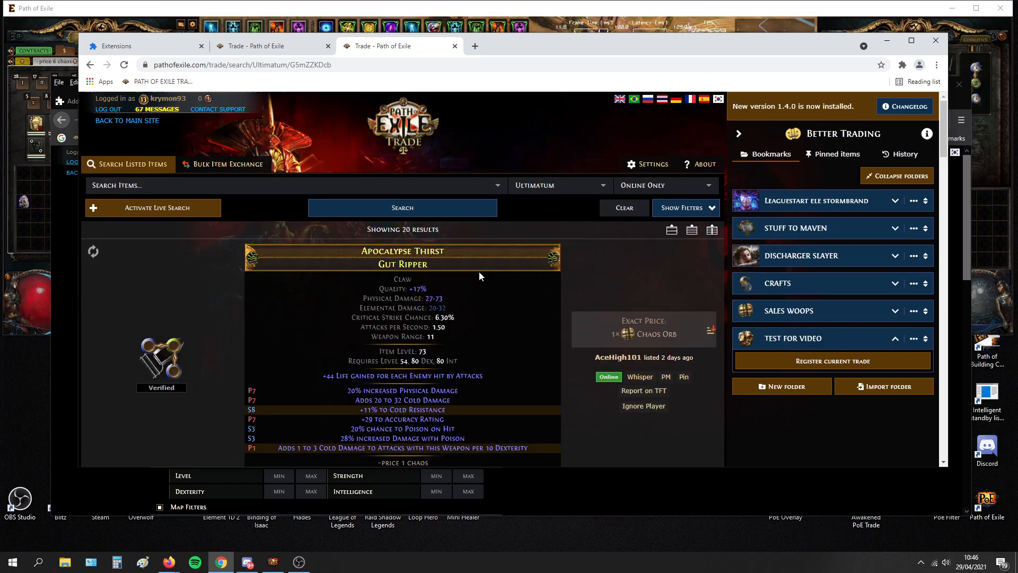
scroll("down", 3)
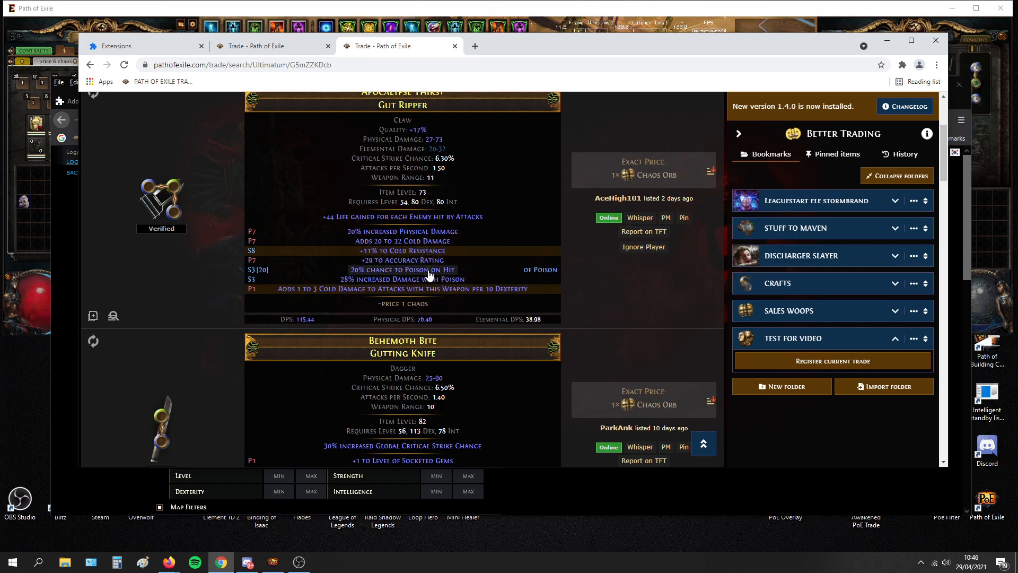
scroll("down", 3)
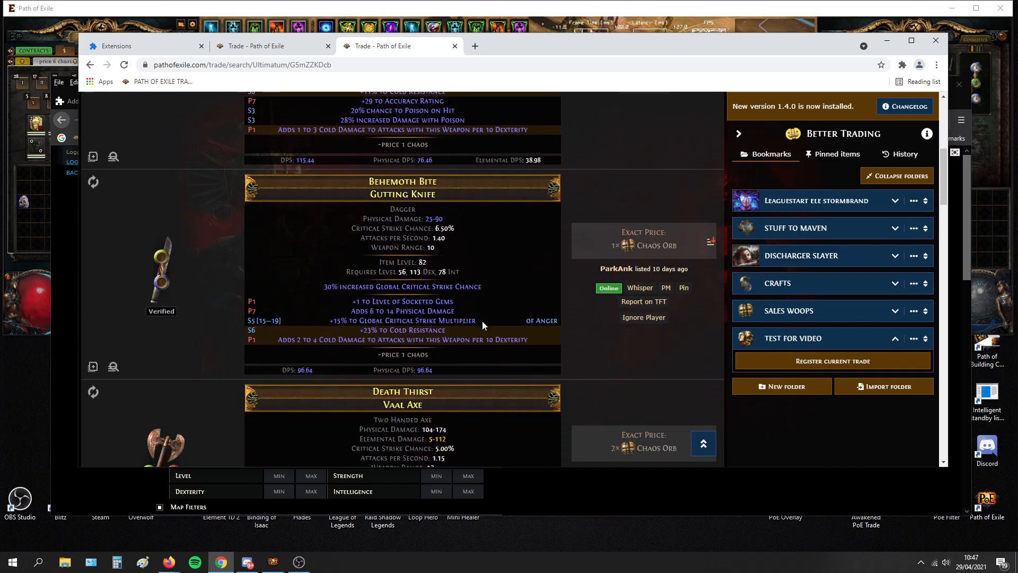
scroll("down", 3)
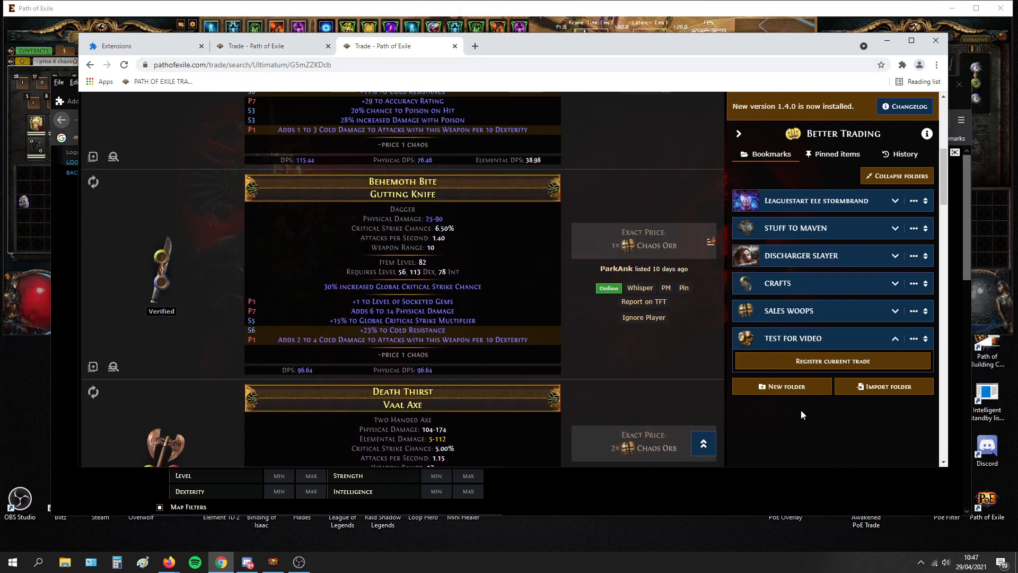
mouse_move(810, 368)
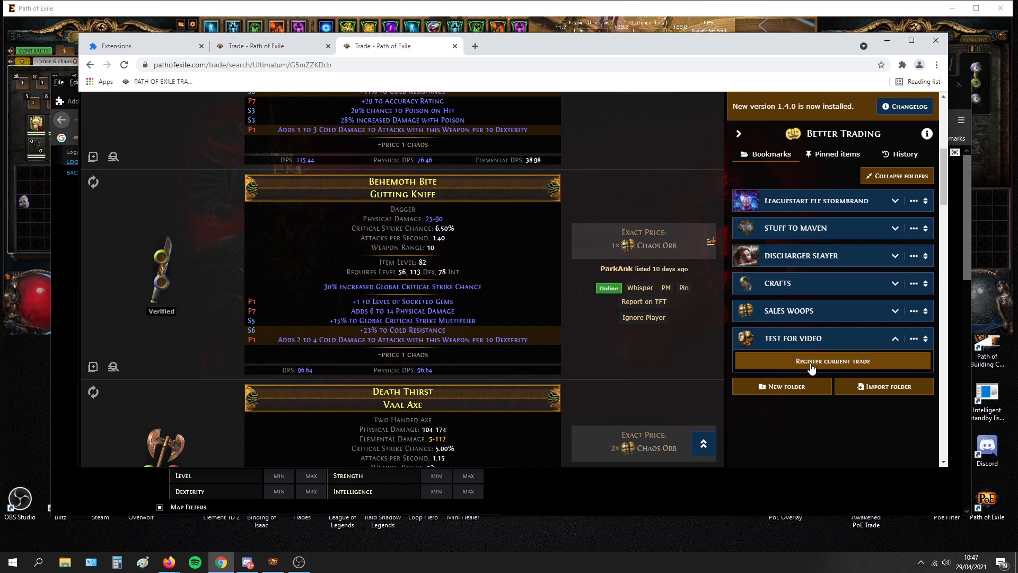
Save the two searches into TEST FOR VIDEO as 'DEX STACKIGN COLD RES' and 'RESISTS'.
left_click(831, 360)
type("DEX STACKIGN COLD RES")
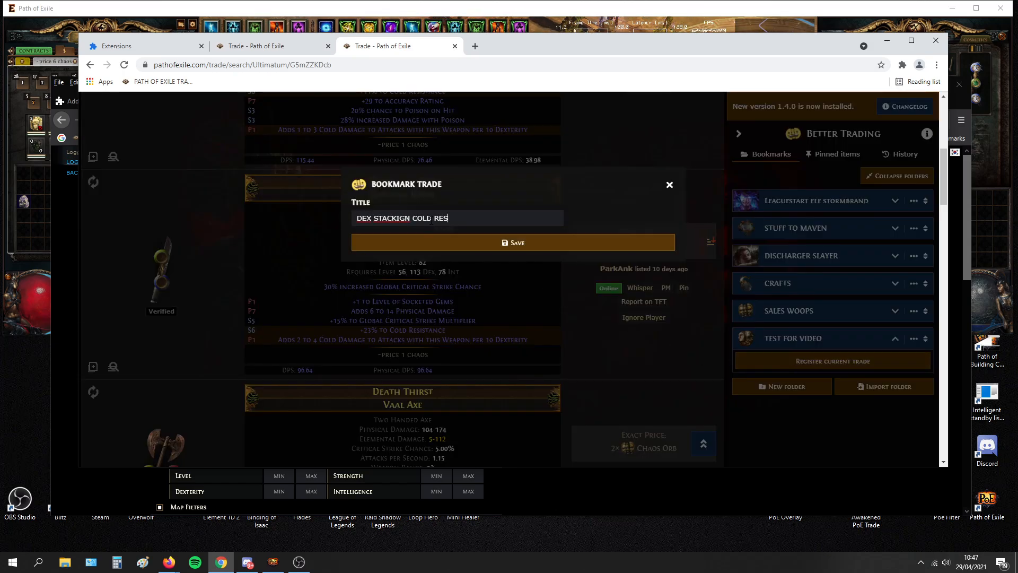
left_click(512, 241)
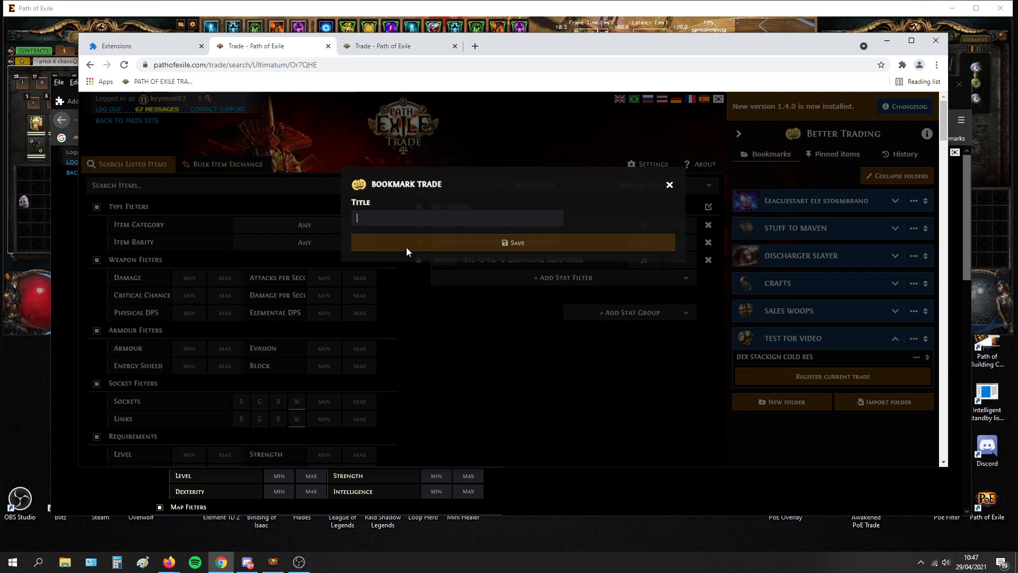
type("RESISTS")
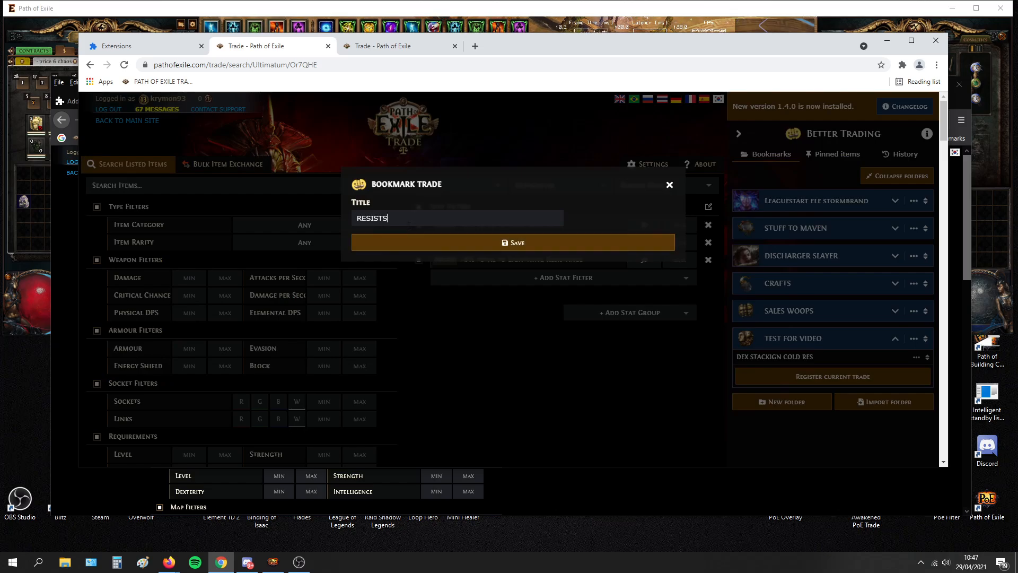
left_click(512, 242)
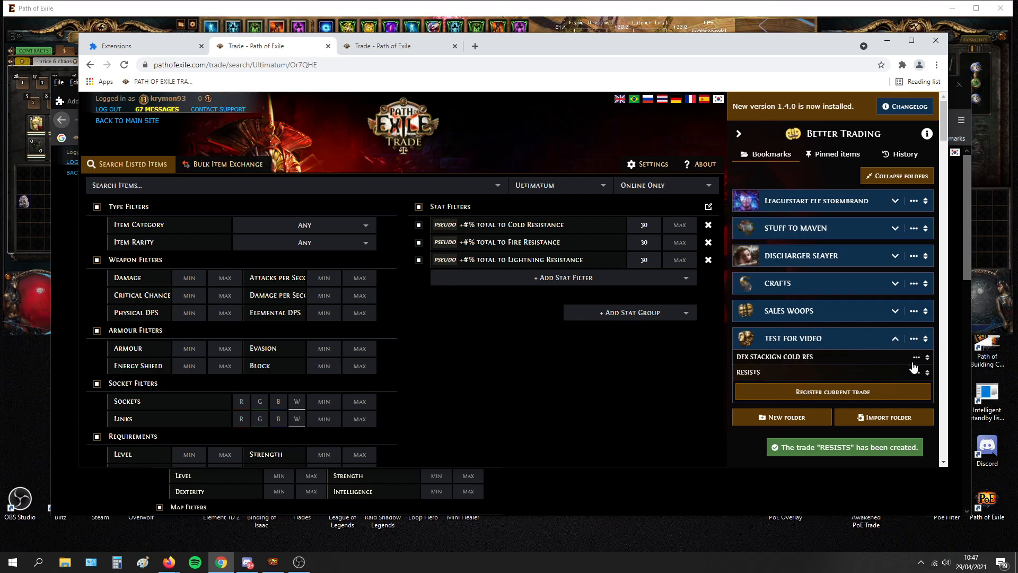
left_click(916, 357)
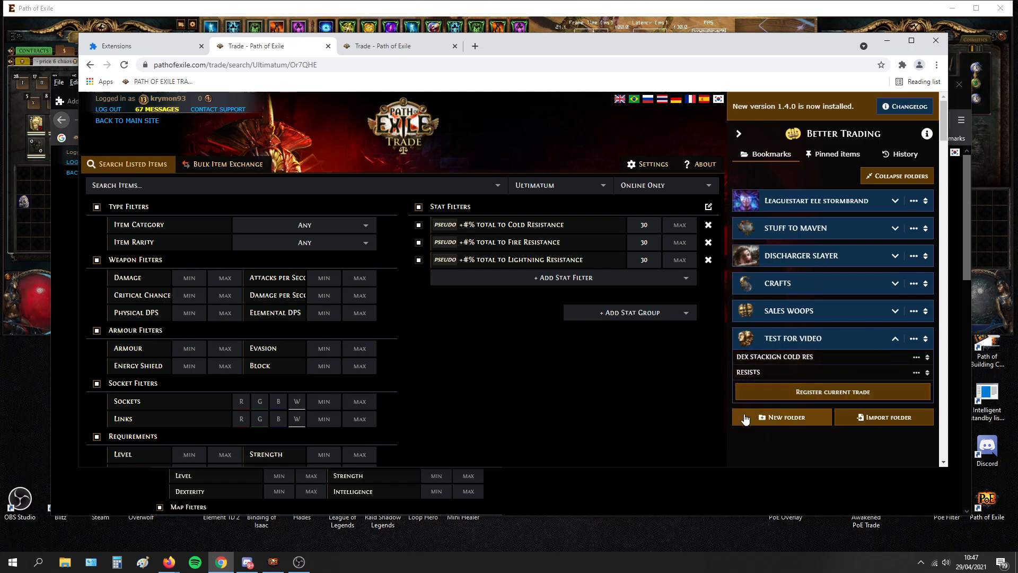
mouse_move(765, 384)
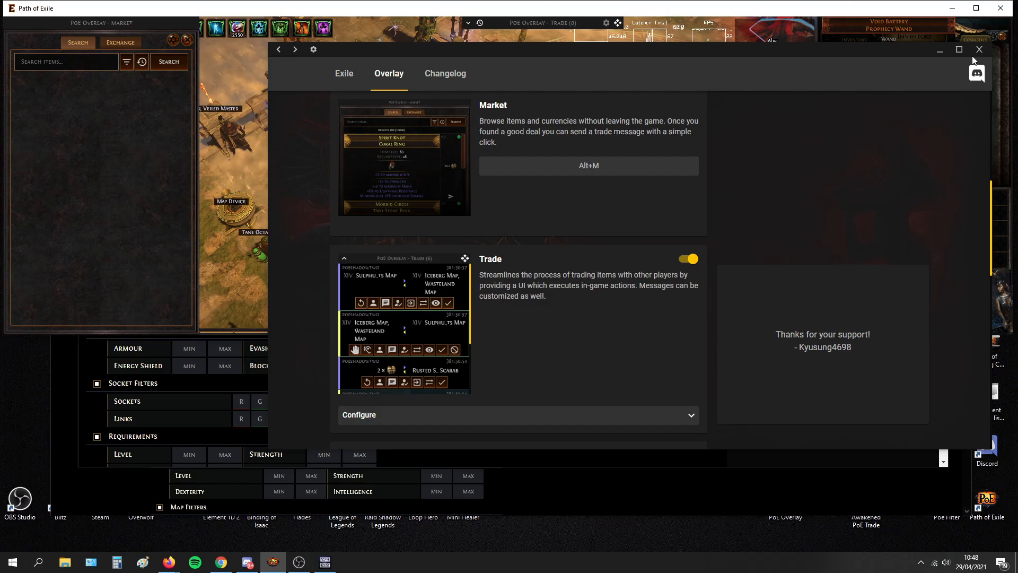
Close overlay settings and show the market's currency Exchange view with Fragments & Sets expanded.
left_click(980, 50)
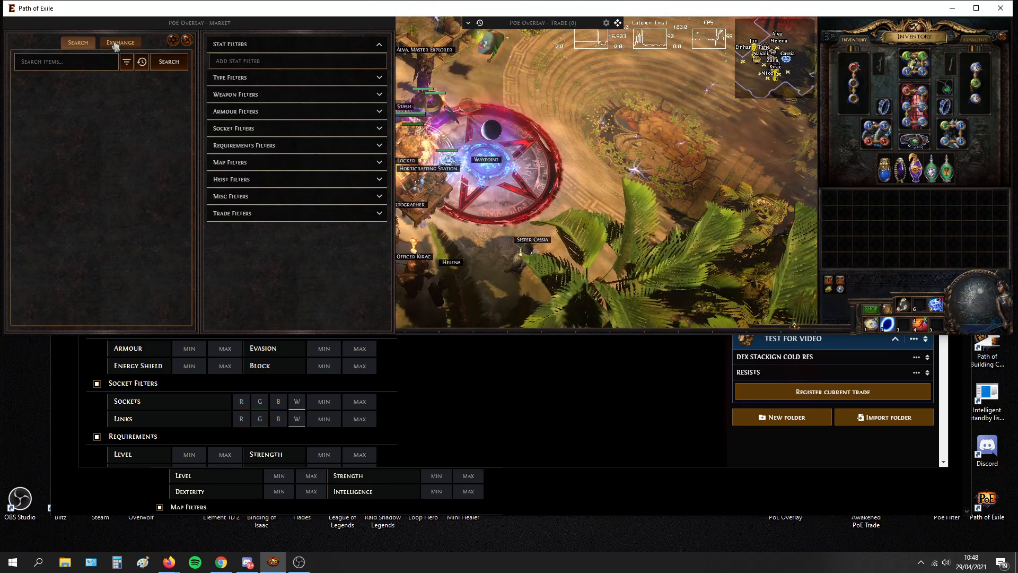
left_click(120, 42)
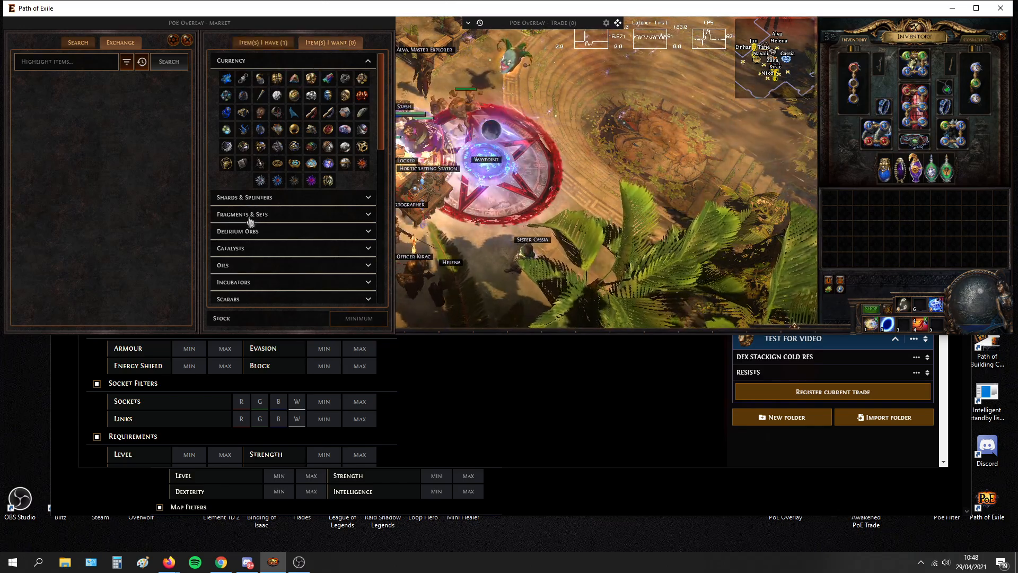
left_click(241, 213)
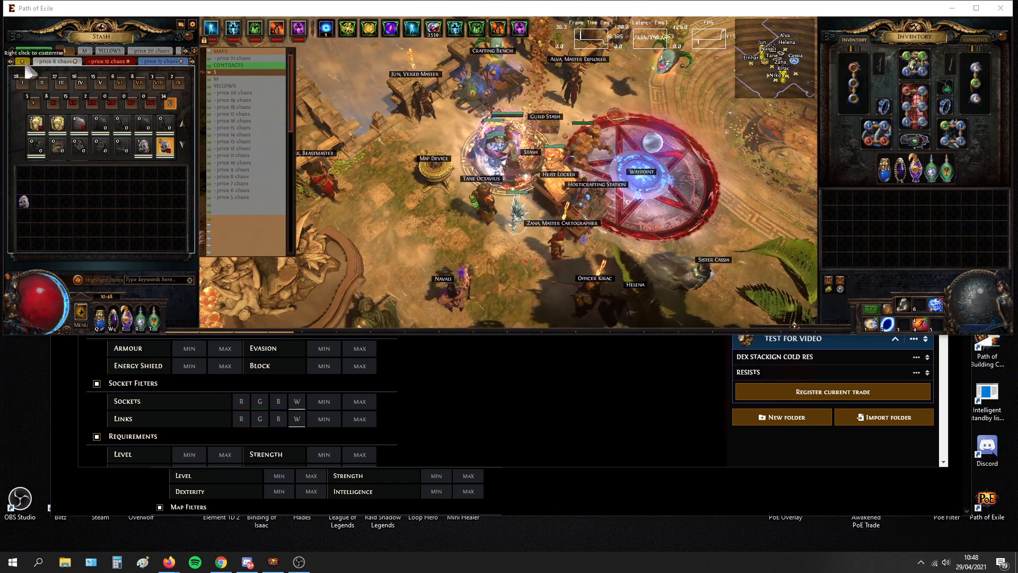
Price-check the 6-link Imperial Bow without the Physical DPS filter, finding 190 listings from 25 chaos.
left_click(33, 51)
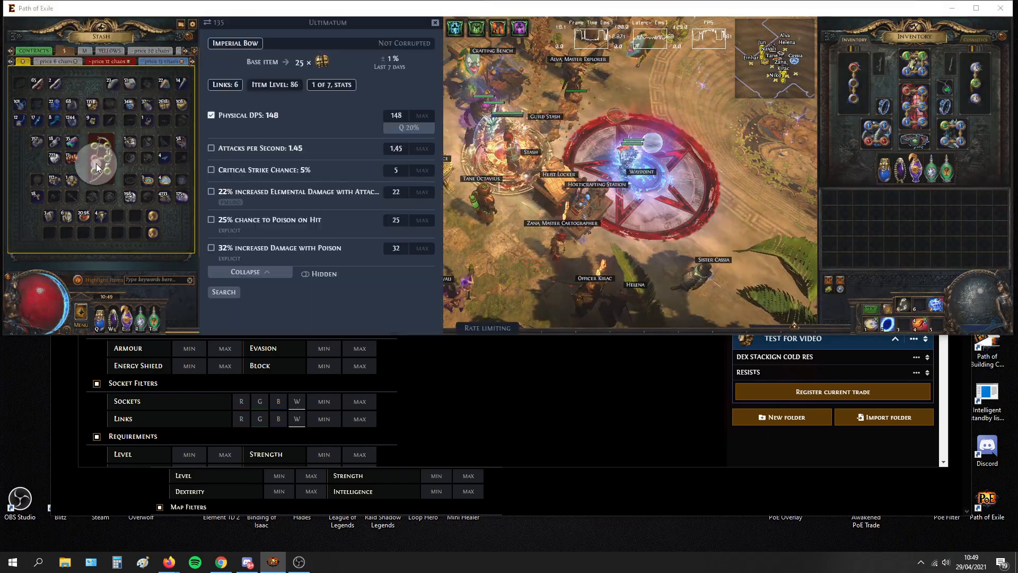
left_click(330, 85)
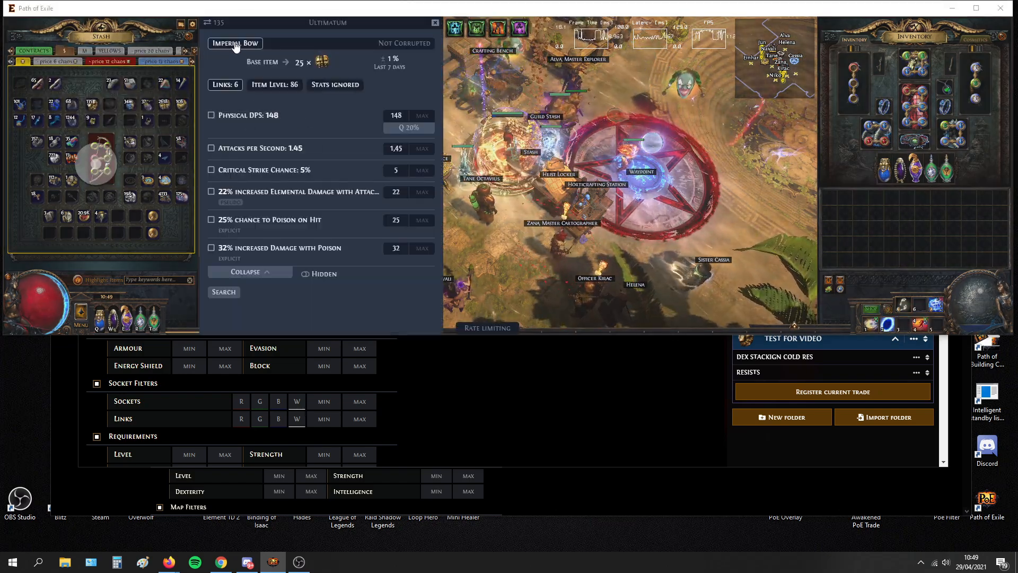
left_click(223, 292)
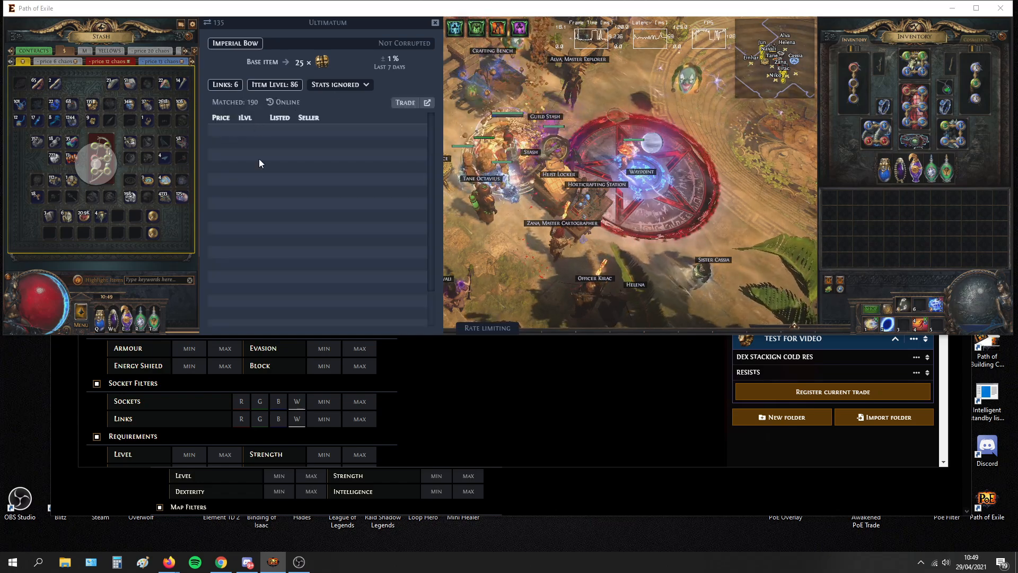
left_click(404, 102)
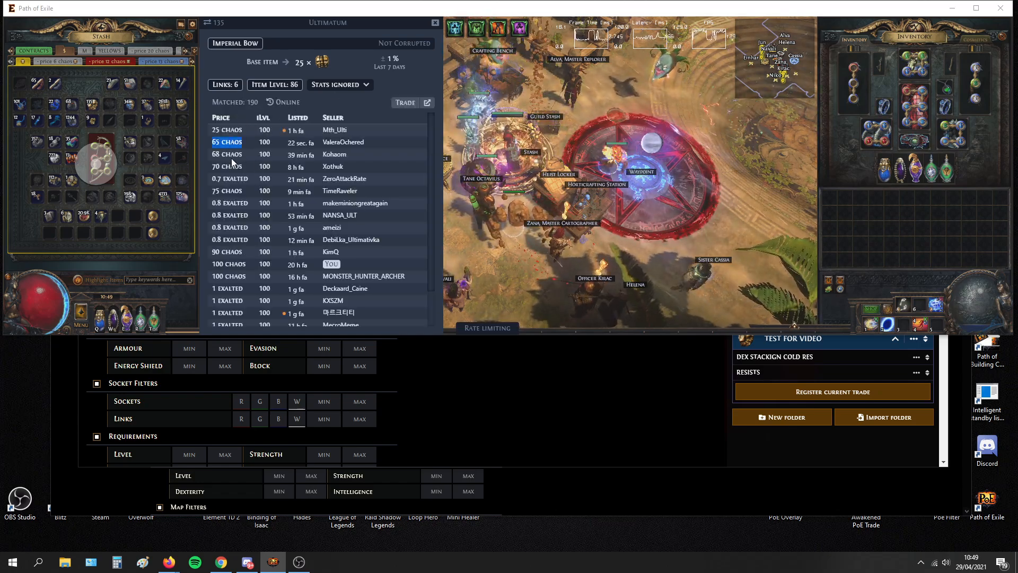